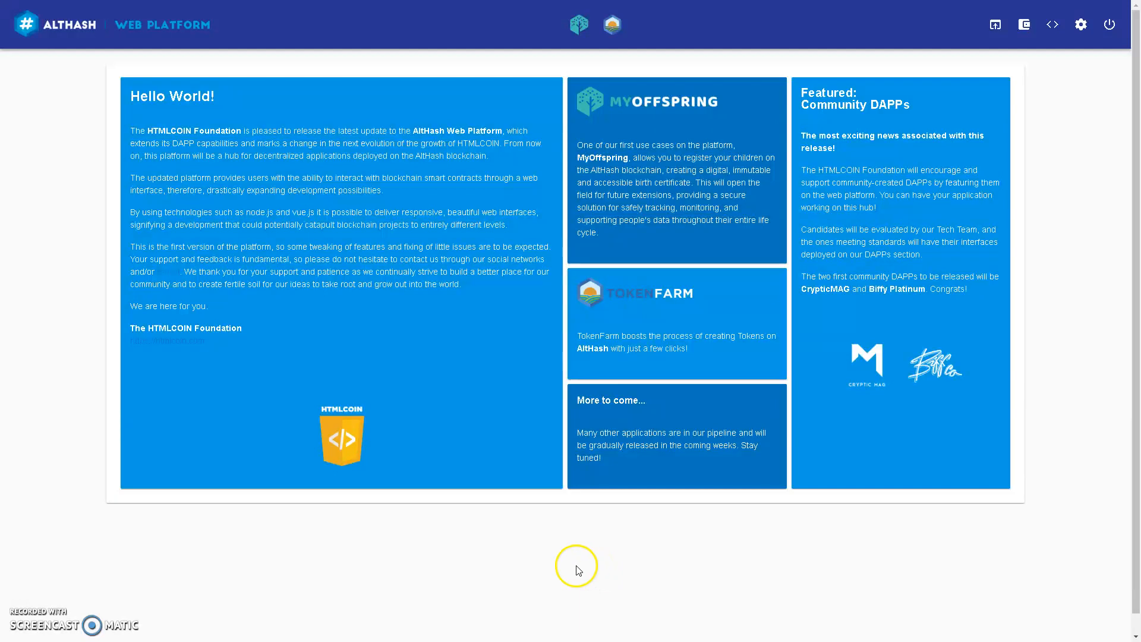
{"action": "mouse_move", "coordinate": [605, 540]}
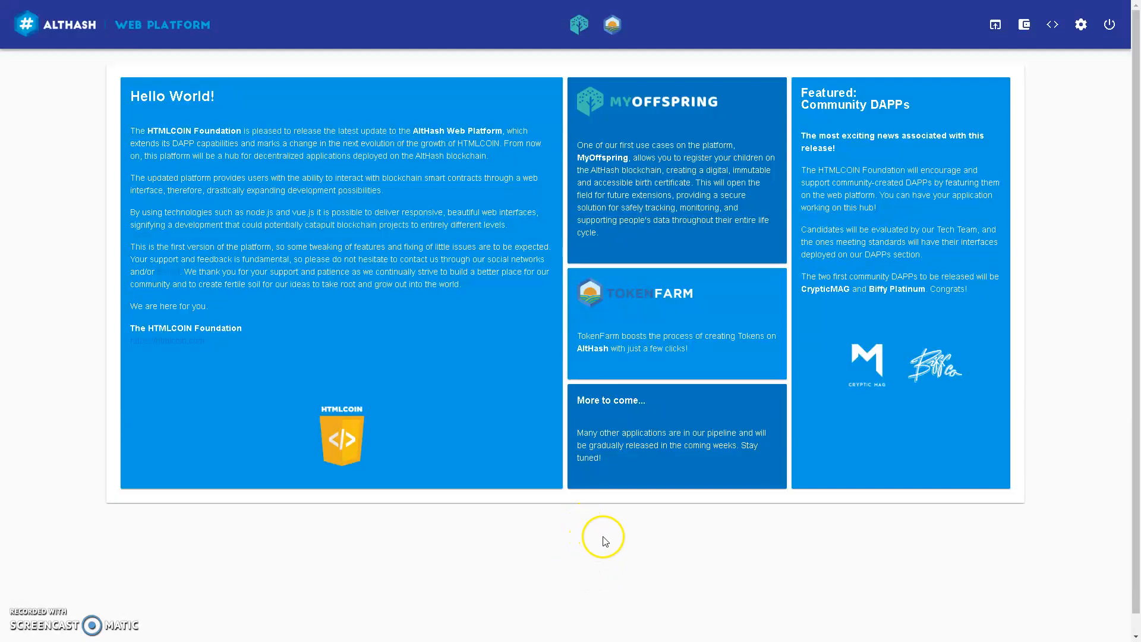
{"action": "mouse_move", "coordinate": [613, 530]}
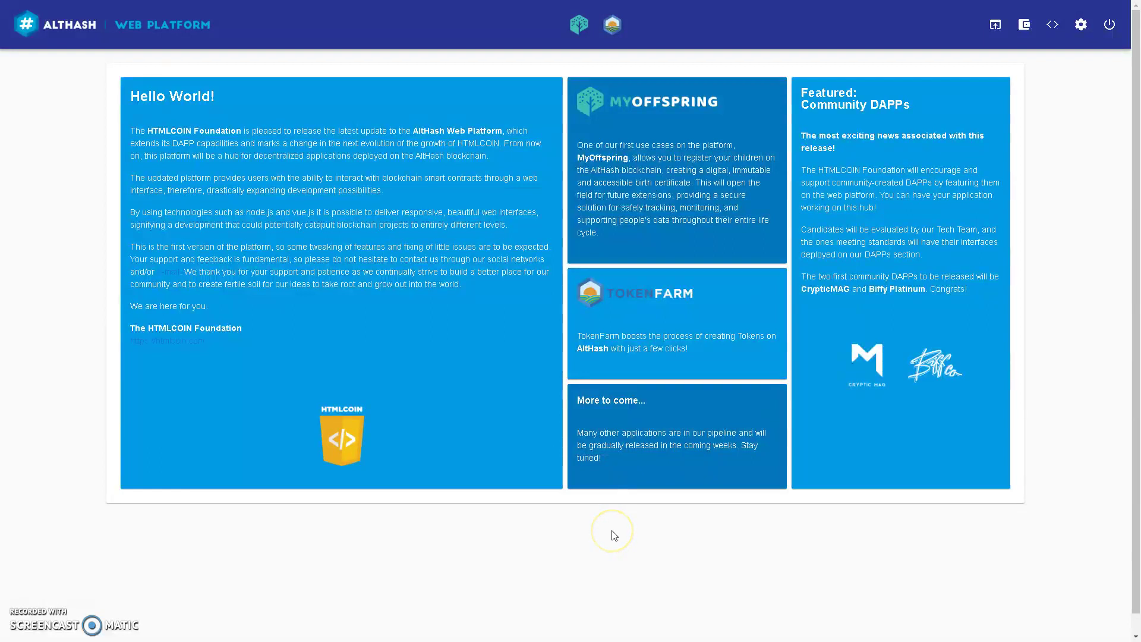
{"action": "mouse_move", "coordinate": [614, 530]}
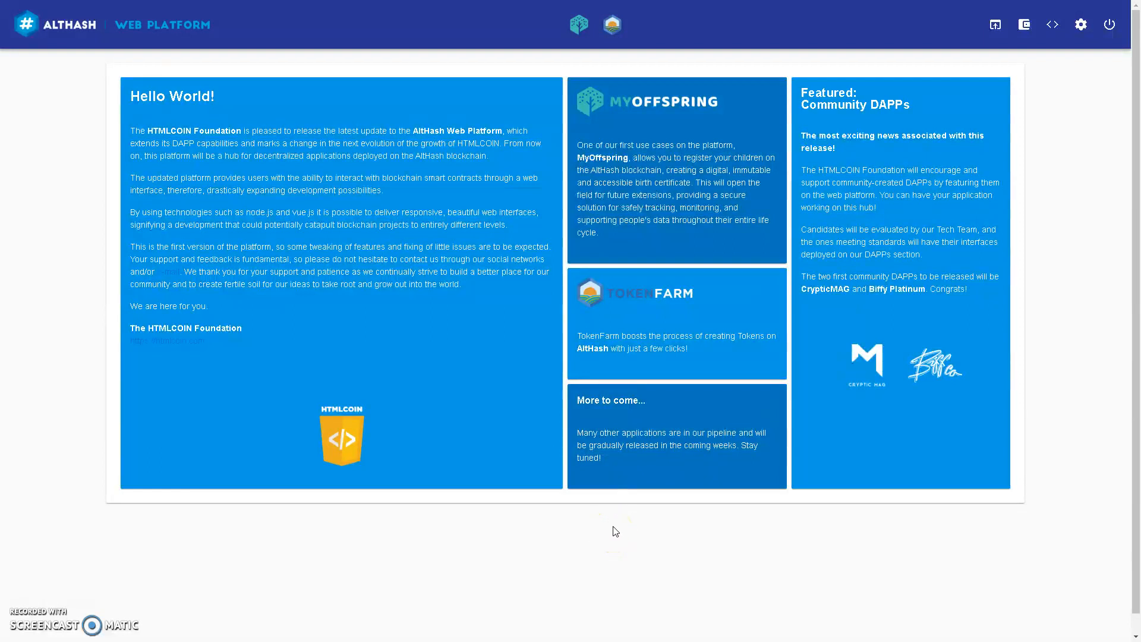
{"action": "mouse_move", "coordinate": [487, 523]}
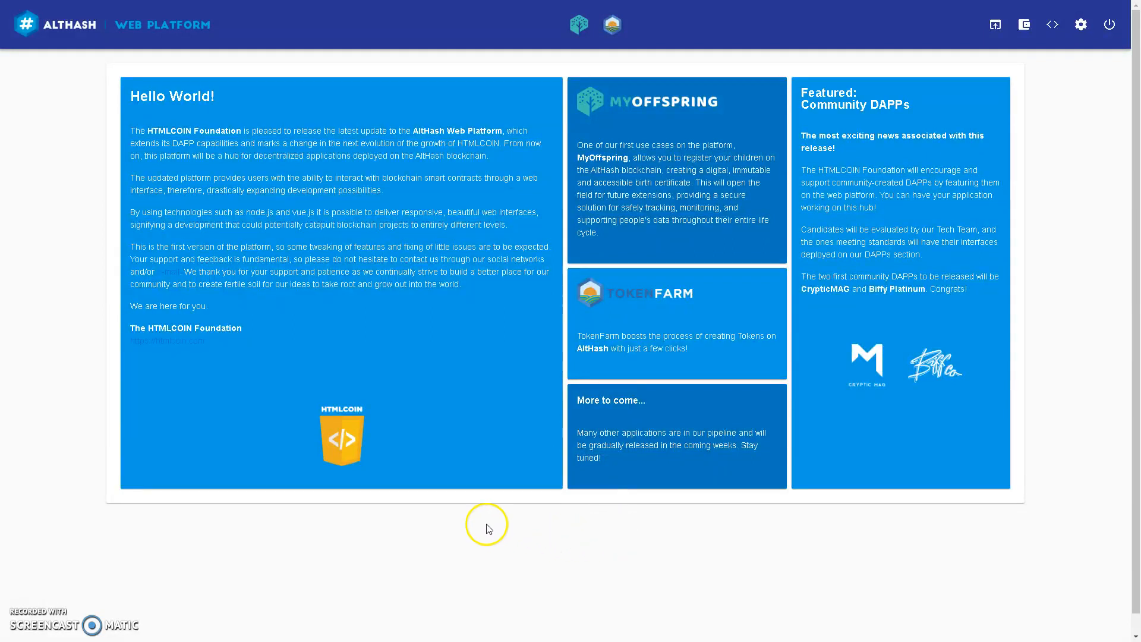
Step: Choose Generate New Wallet from the Add Wallet menu in the top bar
{"action": "left_click", "coordinate": [995, 24]}
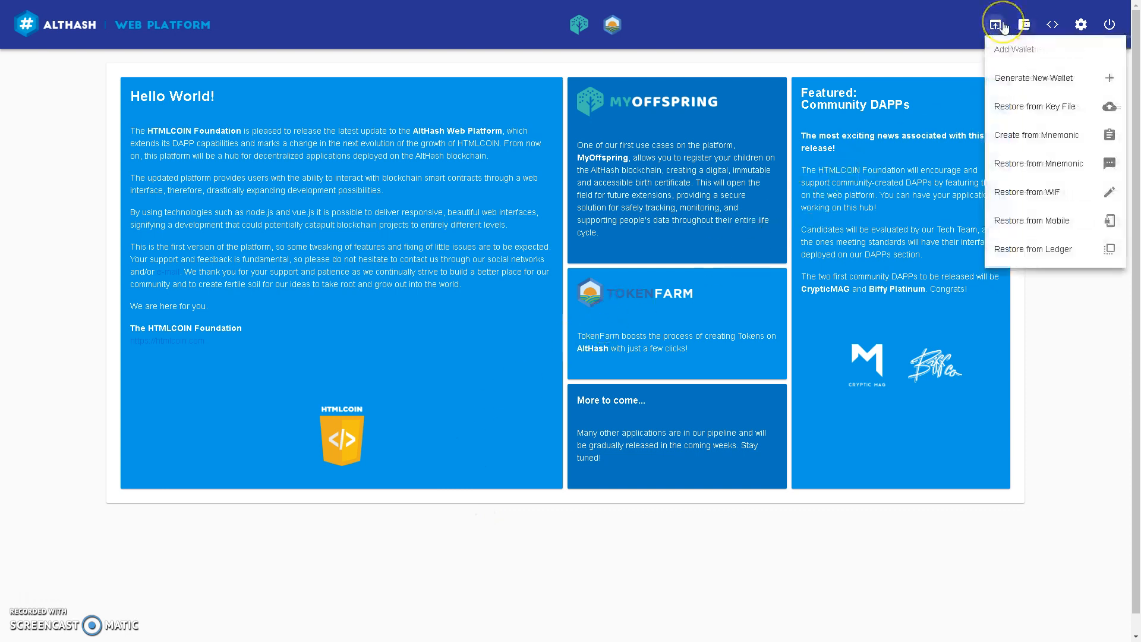
{"action": "mouse_move", "coordinate": [1010, 78]}
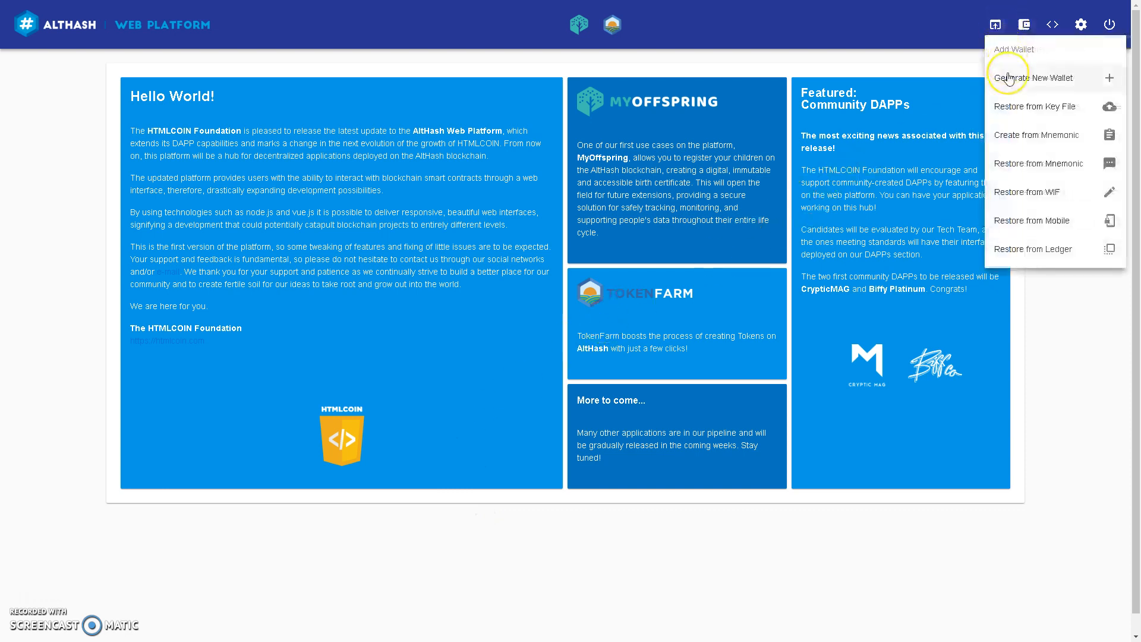
{"action": "left_click", "coordinate": [1039, 78]}
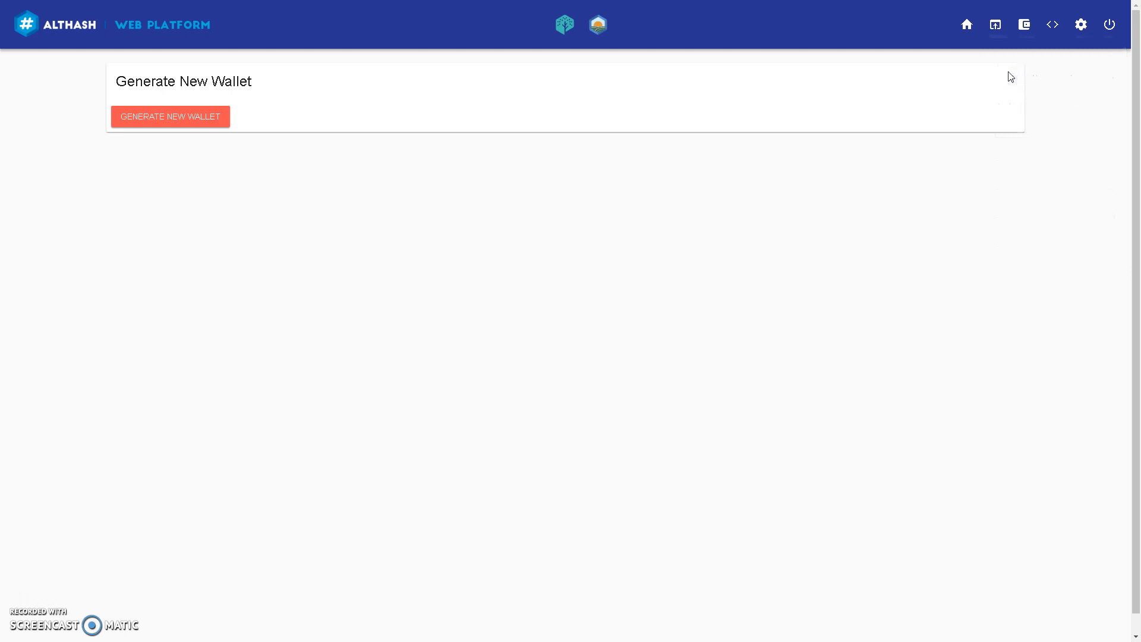
{"action": "mouse_move", "coordinate": [169, 162]}
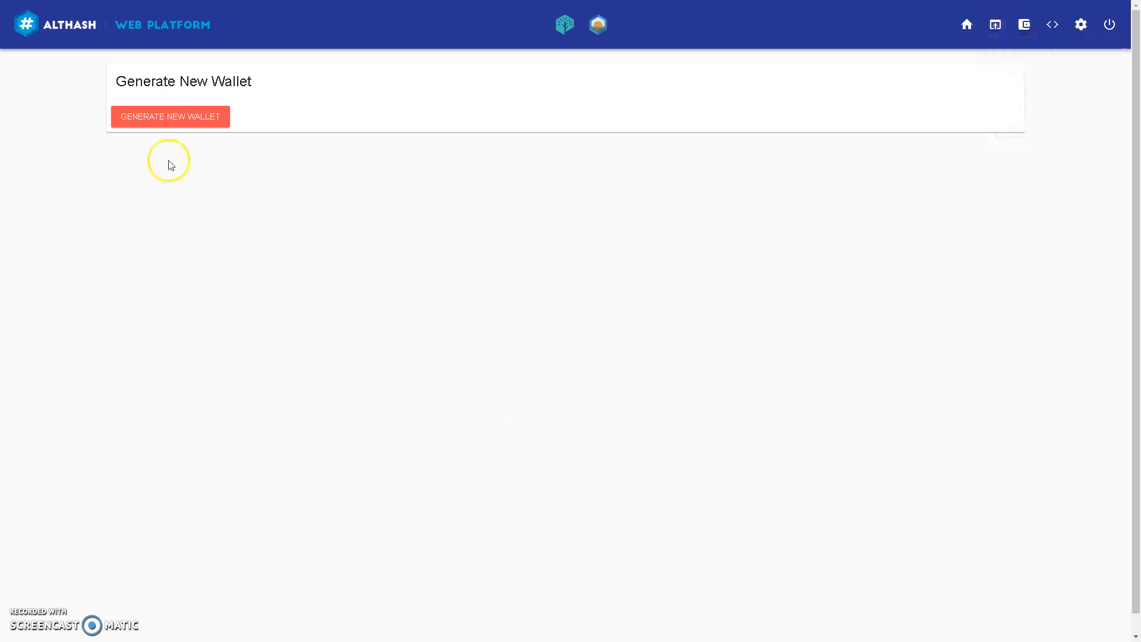
{"action": "left_click", "coordinate": [170, 116]}
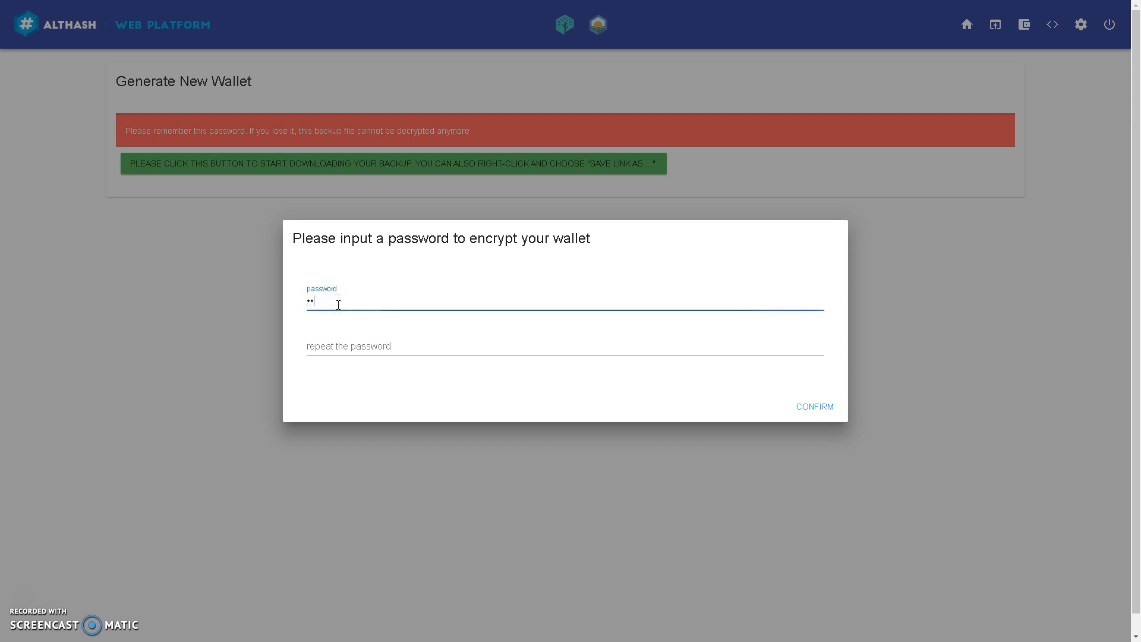
{"action": "type", "text": "password"}
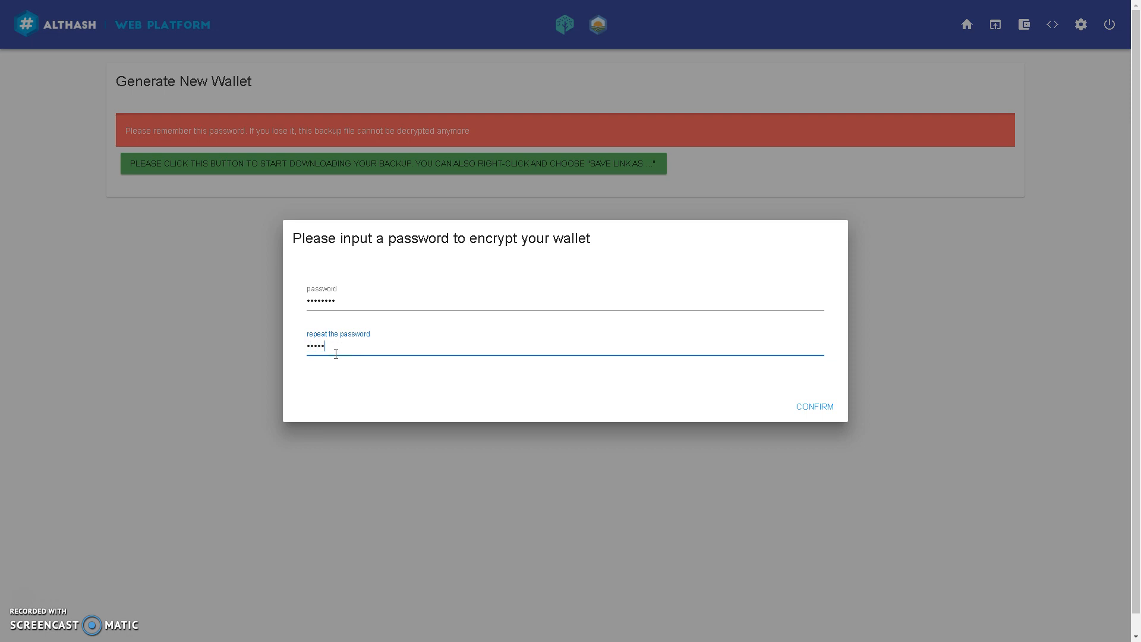
{"action": "type", "text": "•••"}
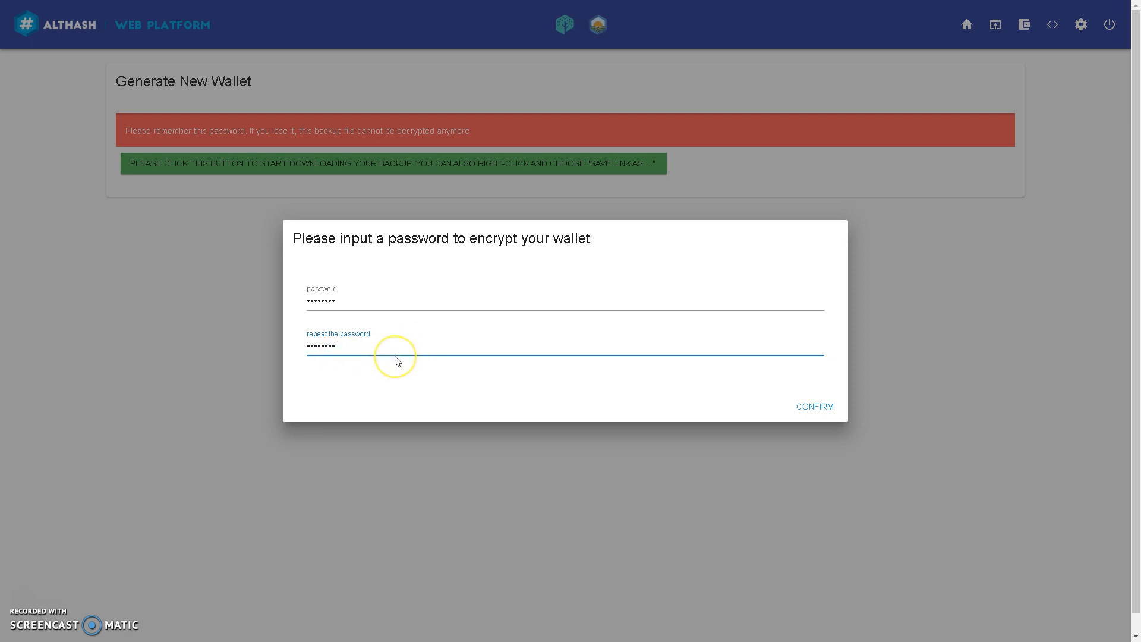
{"action": "left_click", "coordinate": [814, 407]}
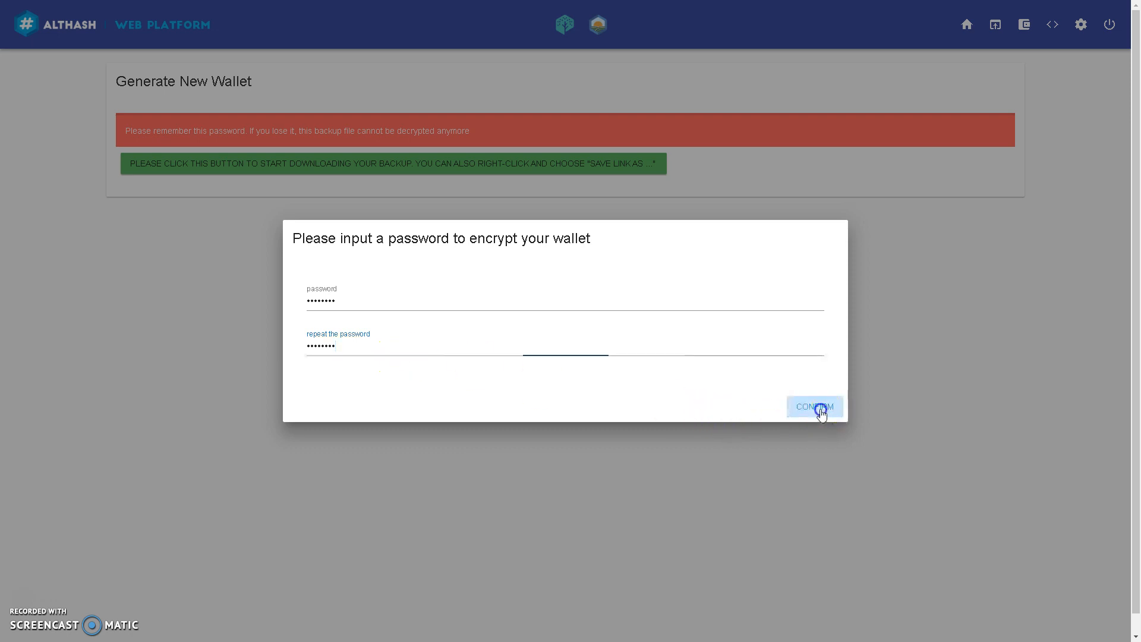
{"action": "left_click", "coordinate": [813, 407]}
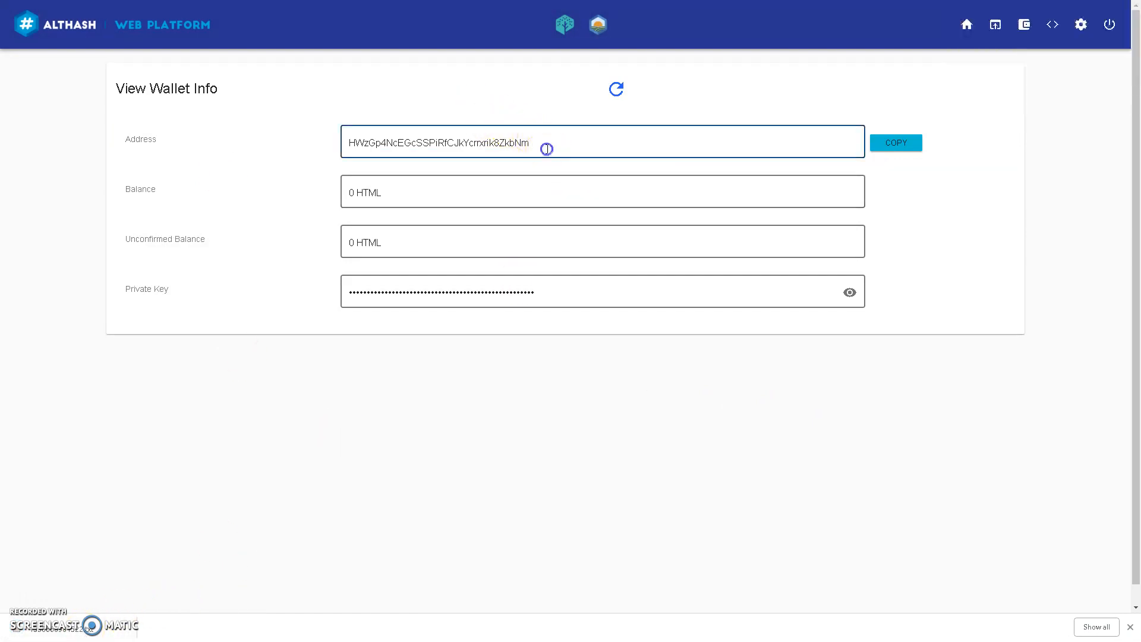
{"action": "mouse_move", "coordinate": [724, 261]}
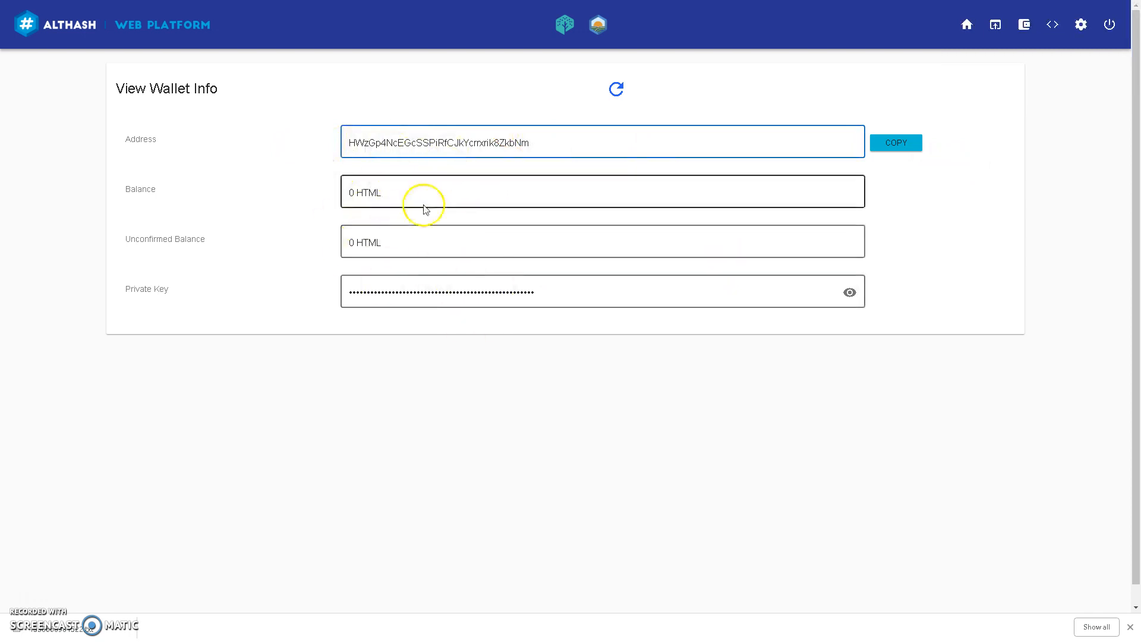
Step: Copy the wallet address and reveal the private key in plain text
{"action": "left_click", "coordinate": [895, 142]}
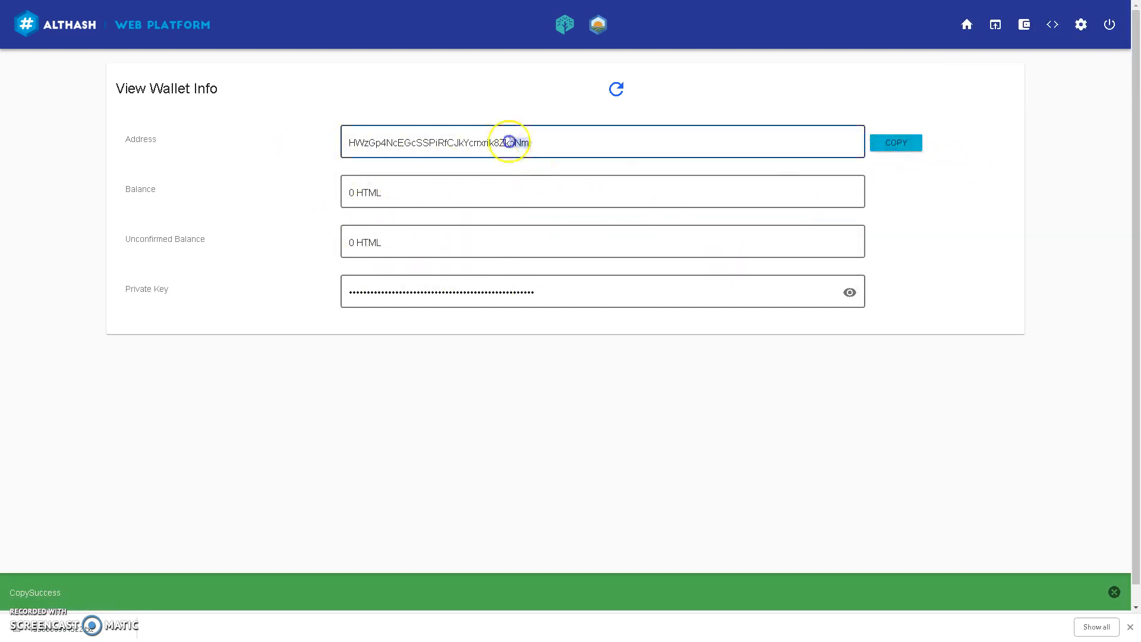
{"action": "right_click", "coordinate": [510, 141]}
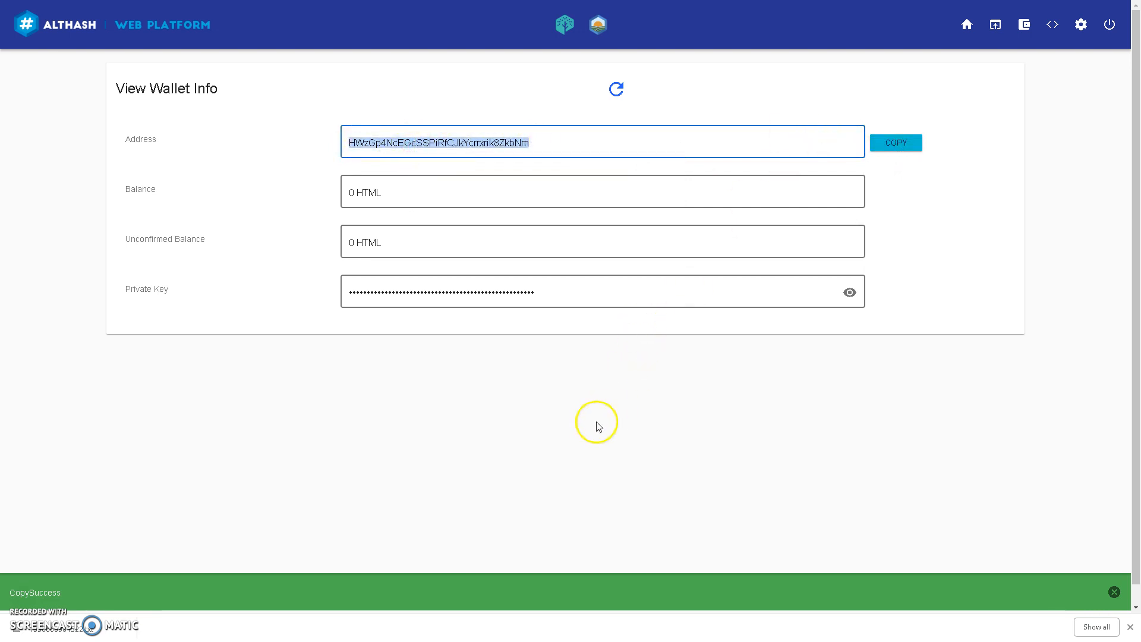
{"action": "mouse_move", "coordinate": [538, 450]}
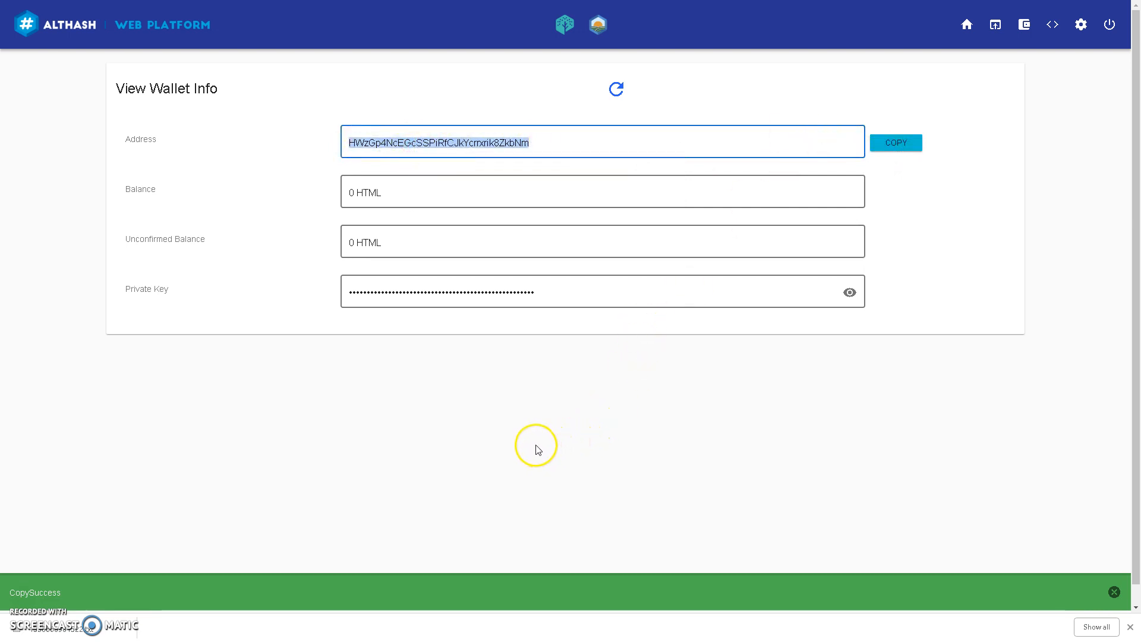
{"action": "mouse_move", "coordinate": [575, 323]}
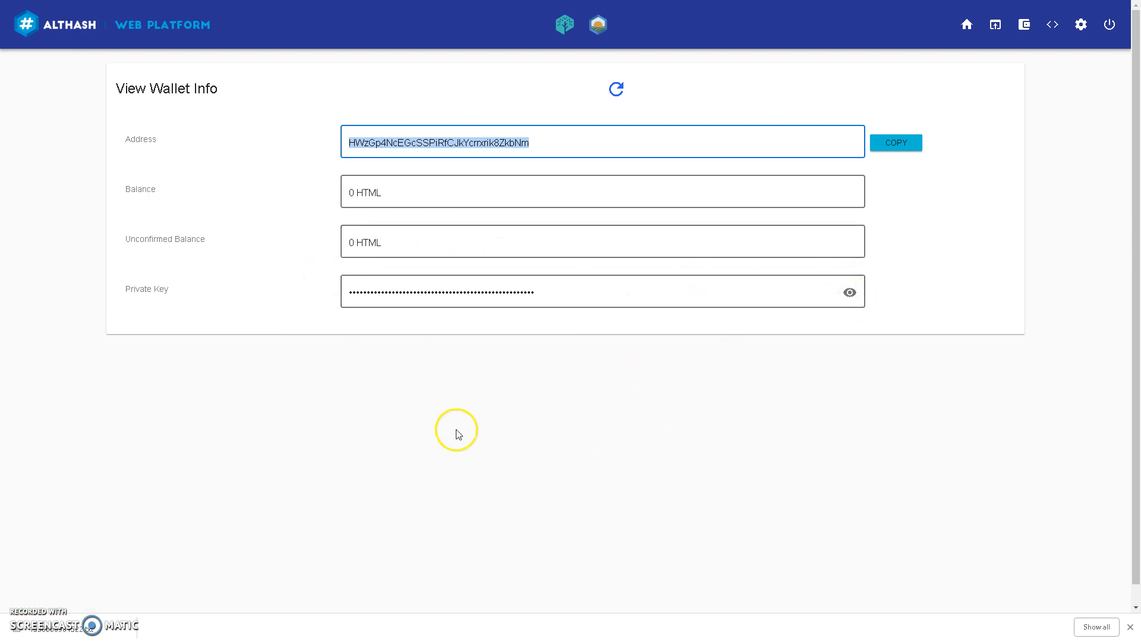
{"action": "mouse_move", "coordinate": [546, 454]}
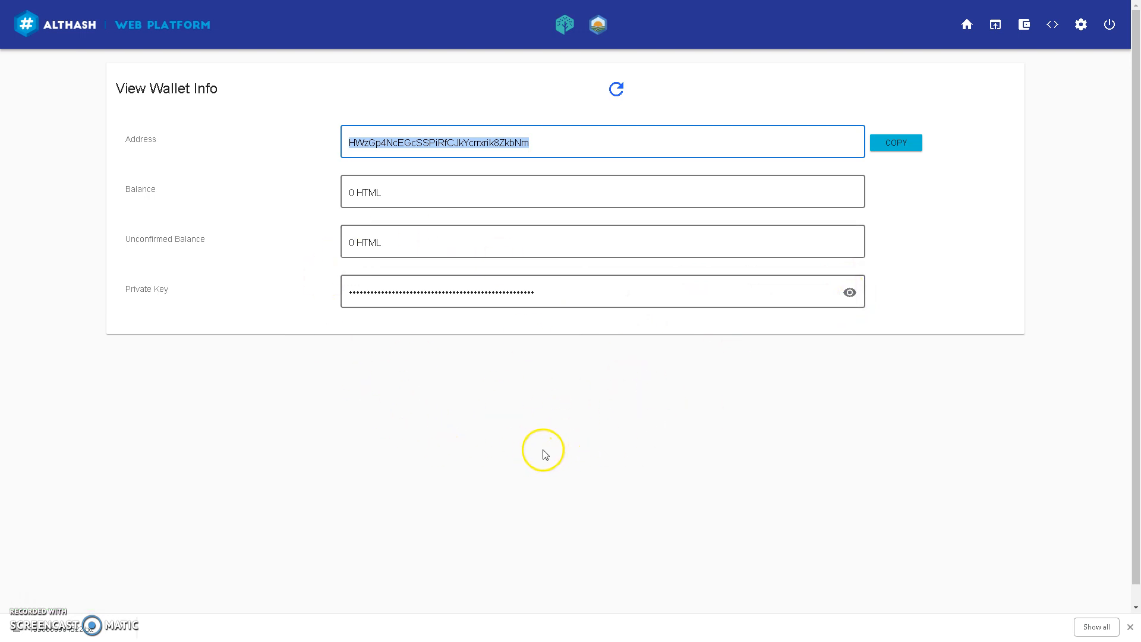
{"action": "left_click", "coordinate": [849, 292]}
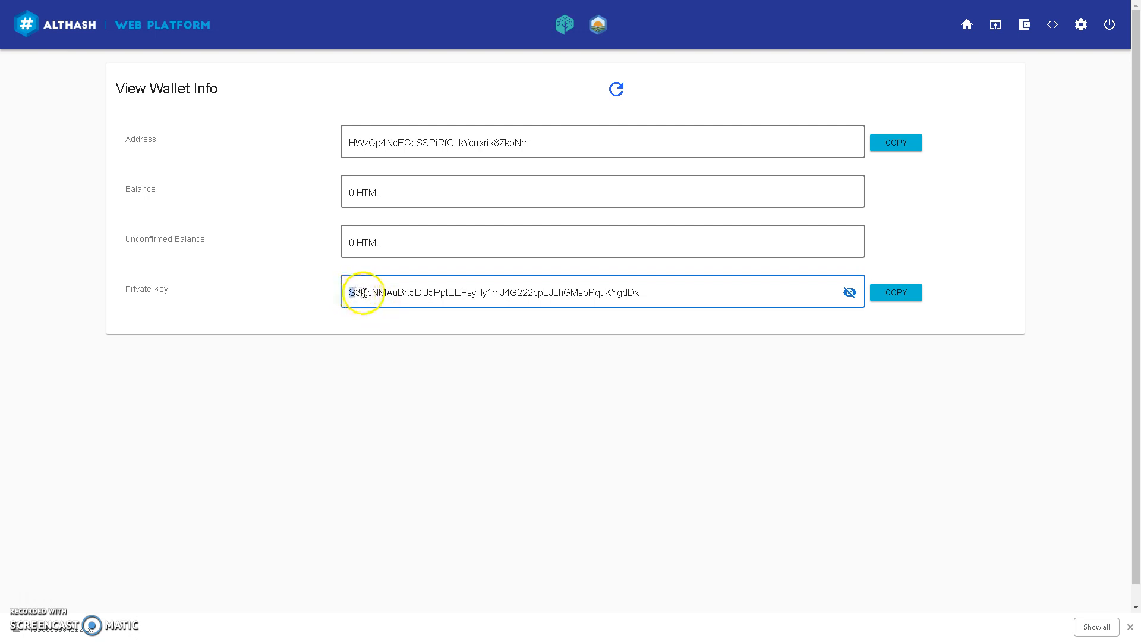
{"action": "mouse_move", "coordinate": [510, 300]}
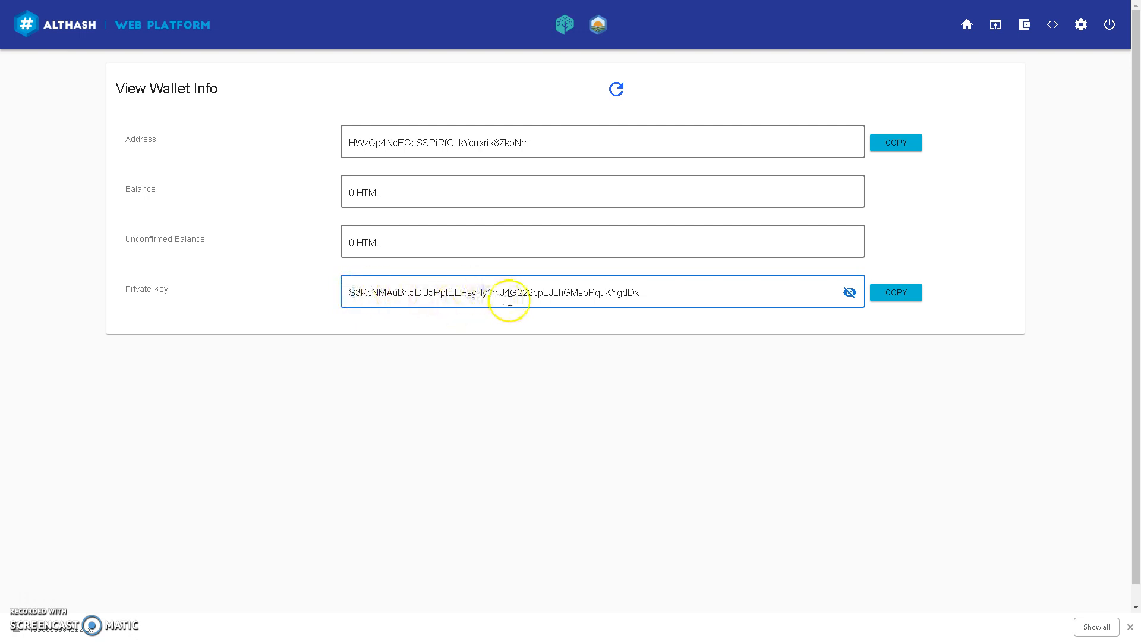
{"action": "mouse_move", "coordinate": [523, 307]}
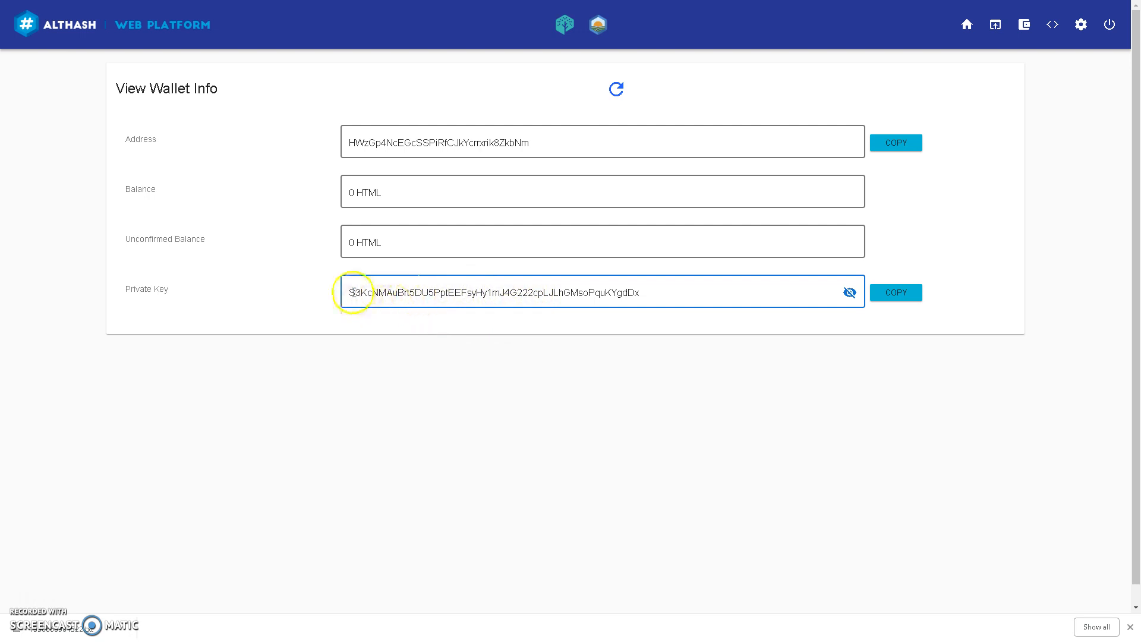
{"action": "mouse_move", "coordinate": [240, 501]}
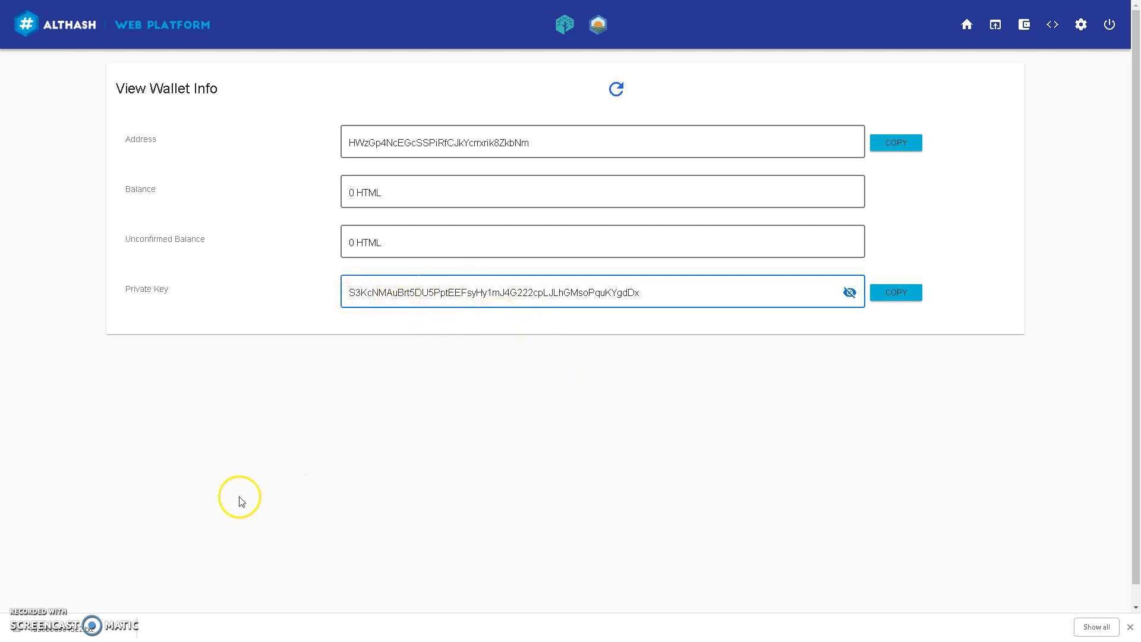
{"action": "mouse_move", "coordinate": [230, 516]}
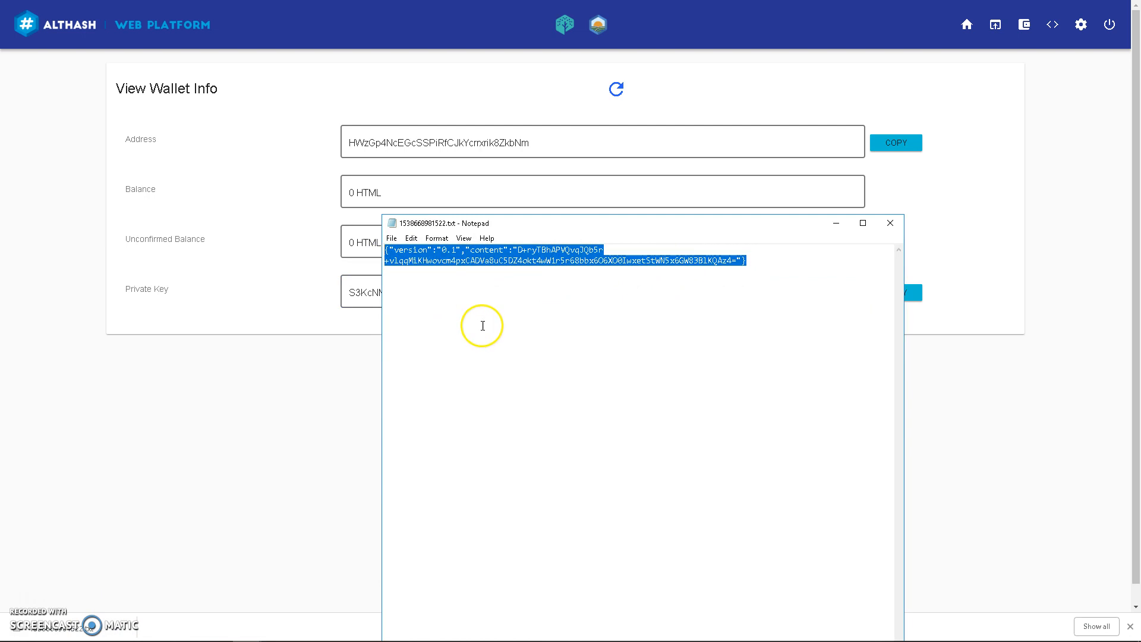
{"action": "mouse_move", "coordinate": [492, 384]}
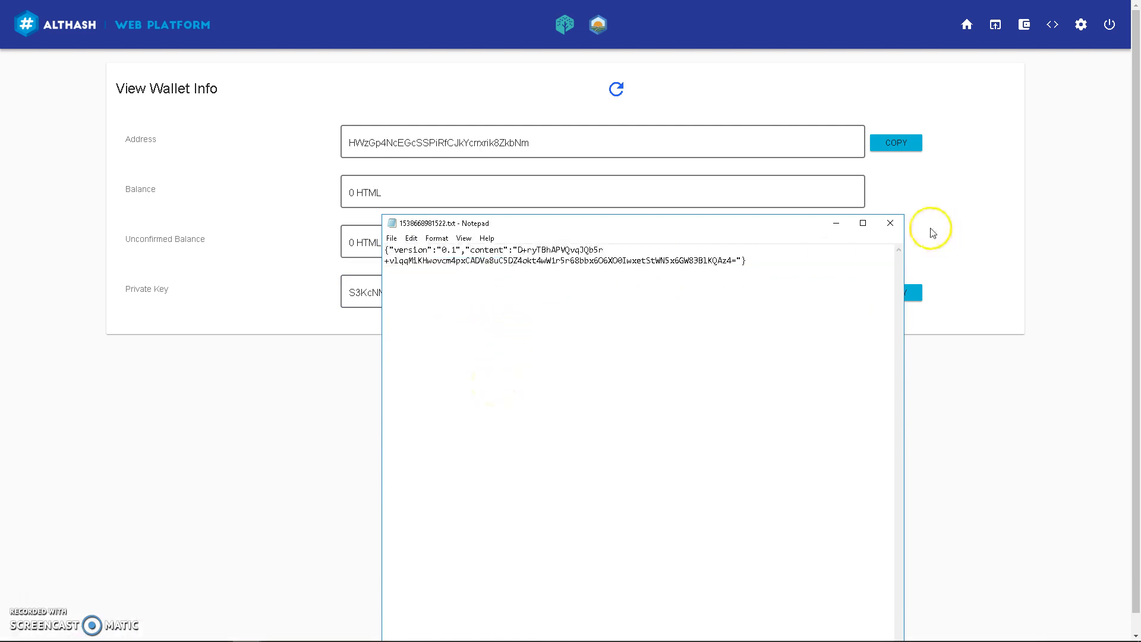
{"action": "mouse_move", "coordinate": [889, 223]}
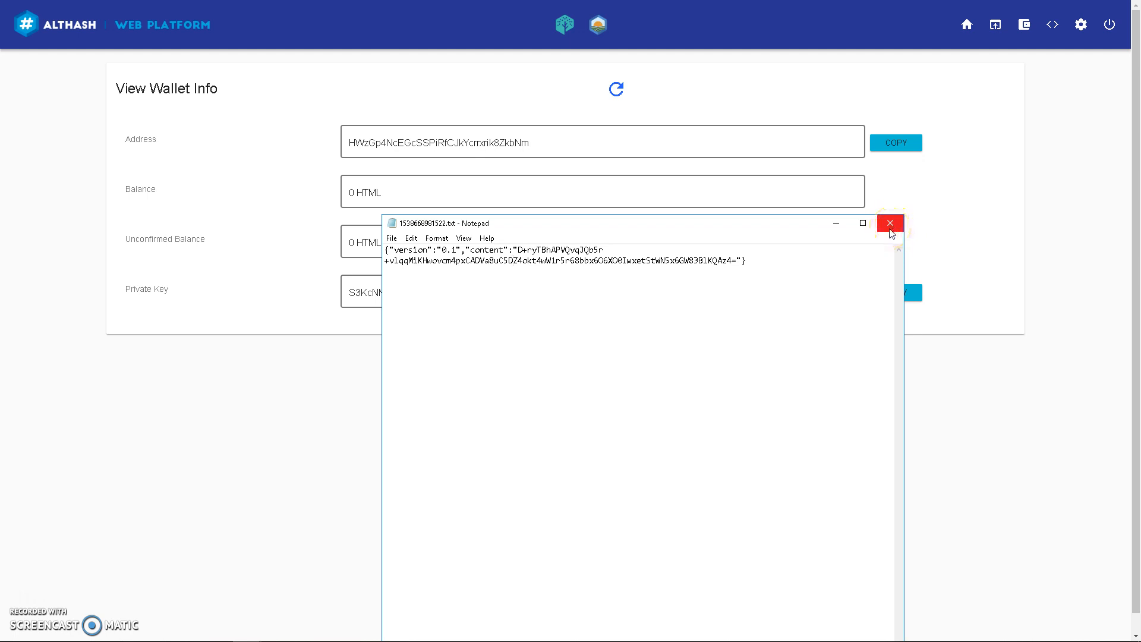
Step: Close the backup file and go to the Restore From The Key File page
{"action": "left_click", "coordinate": [996, 24]}
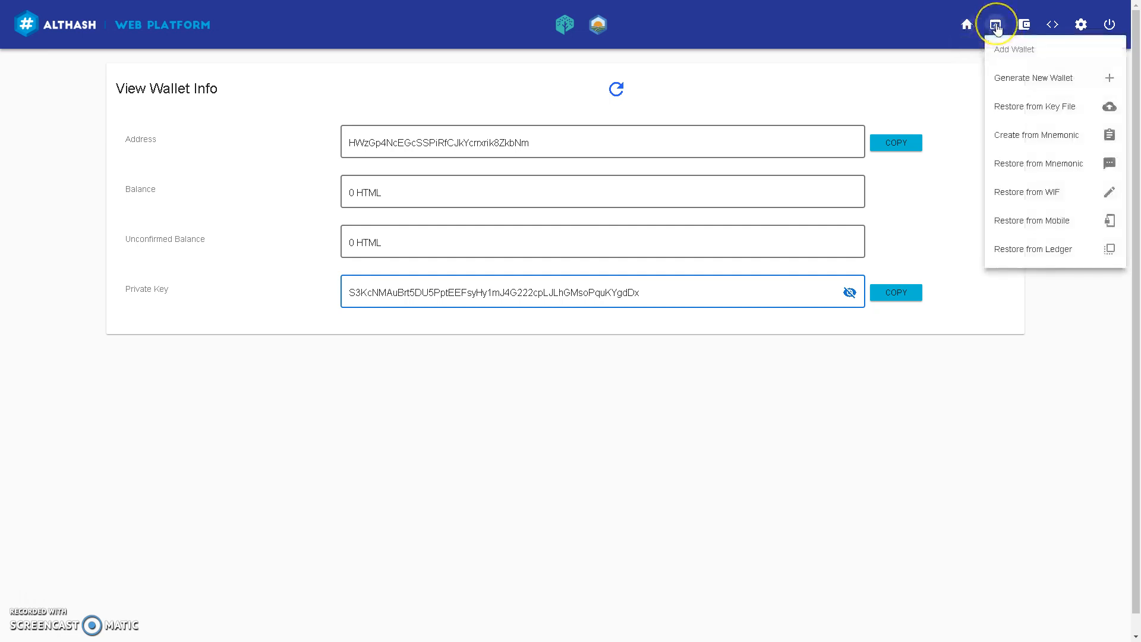
{"action": "mouse_move", "coordinate": [1028, 226]}
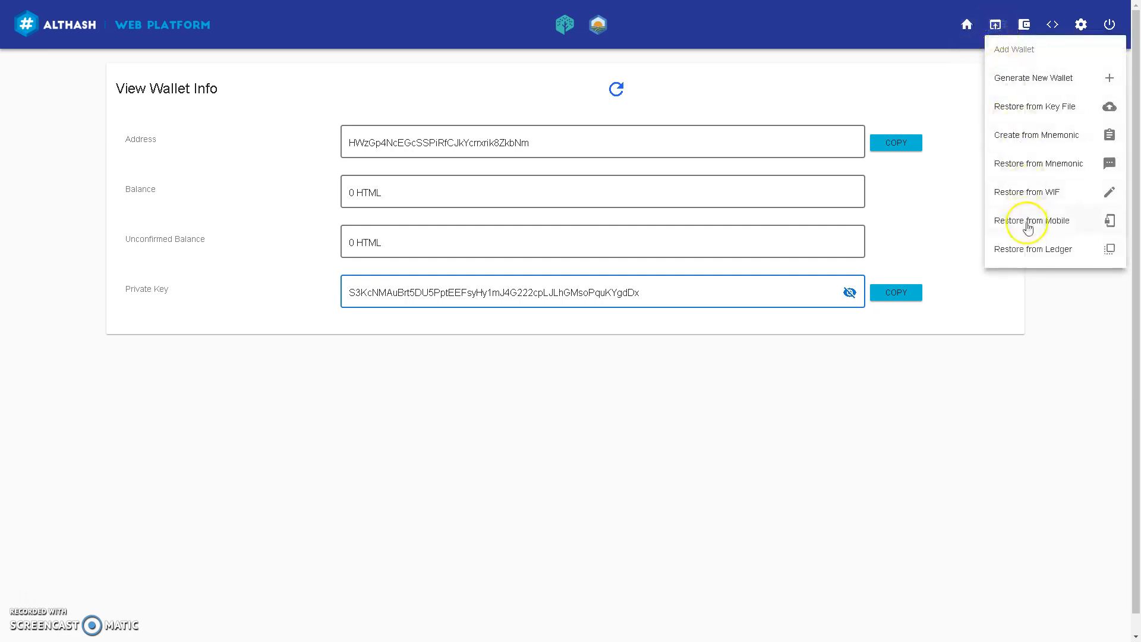
{"action": "left_click", "coordinate": [1036, 106]}
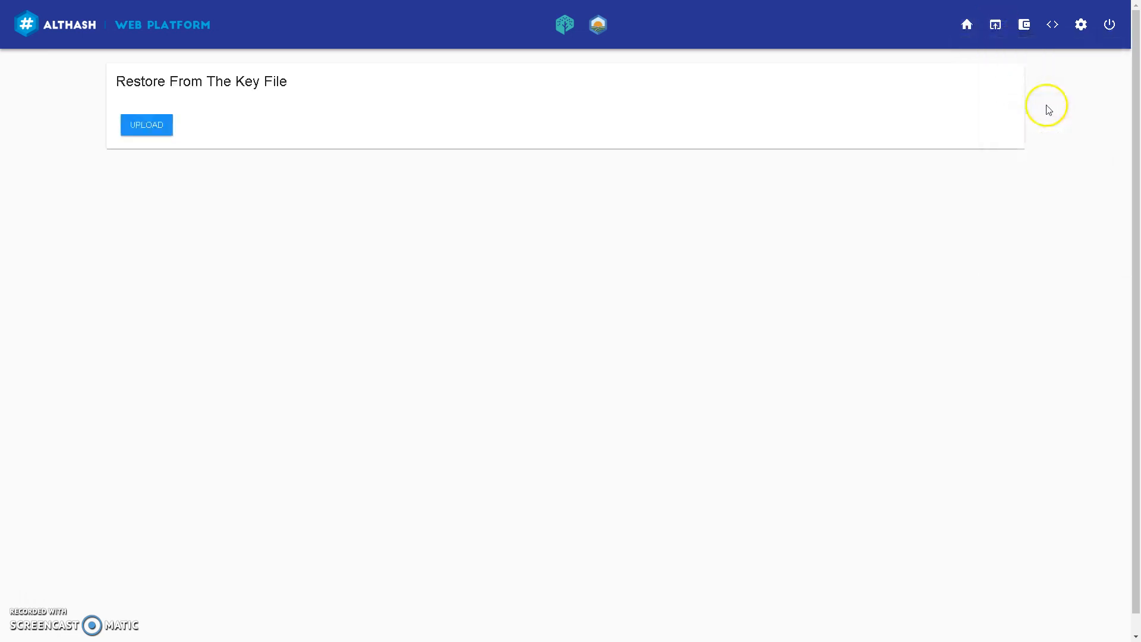
Step: Start the key-file upload so the file-open dialog appears
{"action": "left_click", "coordinate": [146, 124]}
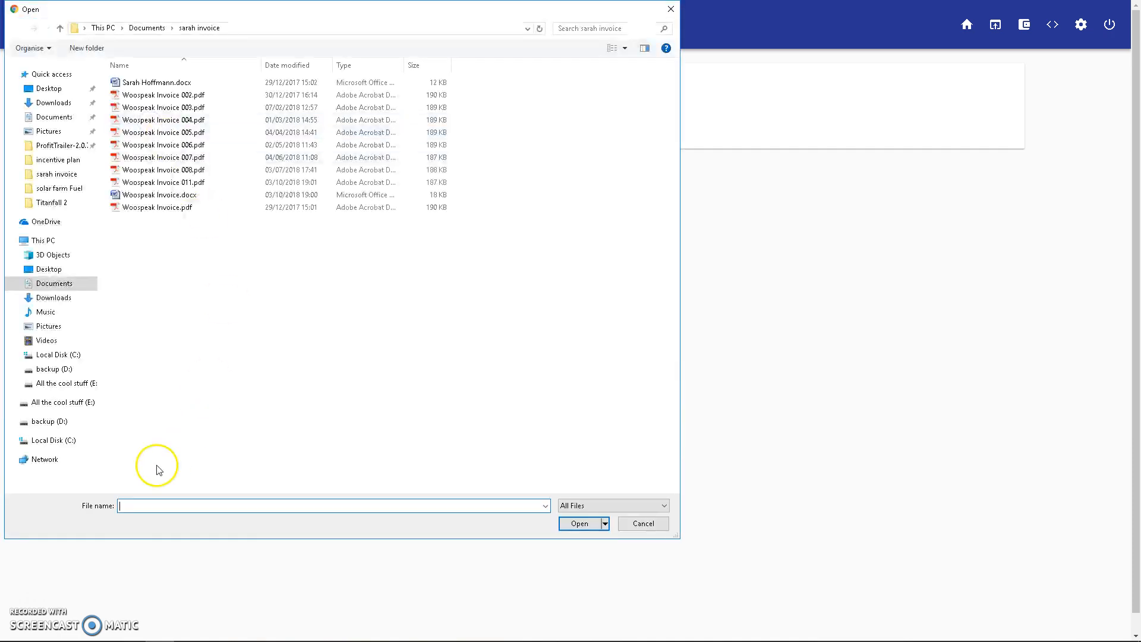
{"action": "mouse_move", "coordinate": [211, 508]}
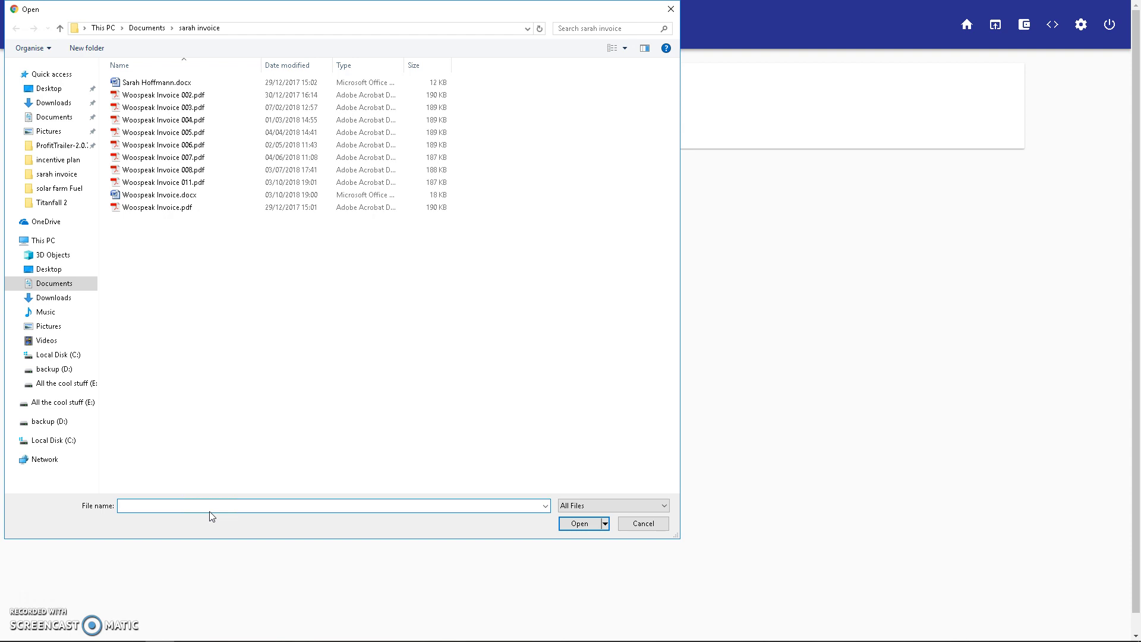
{"action": "mouse_move", "coordinate": [196, 469]}
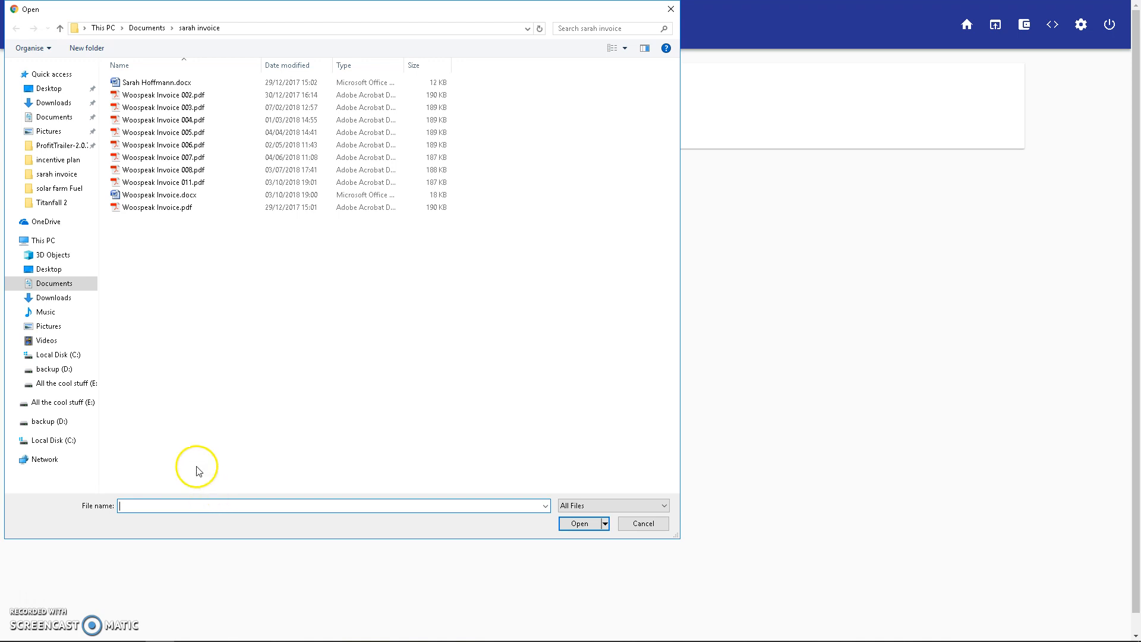